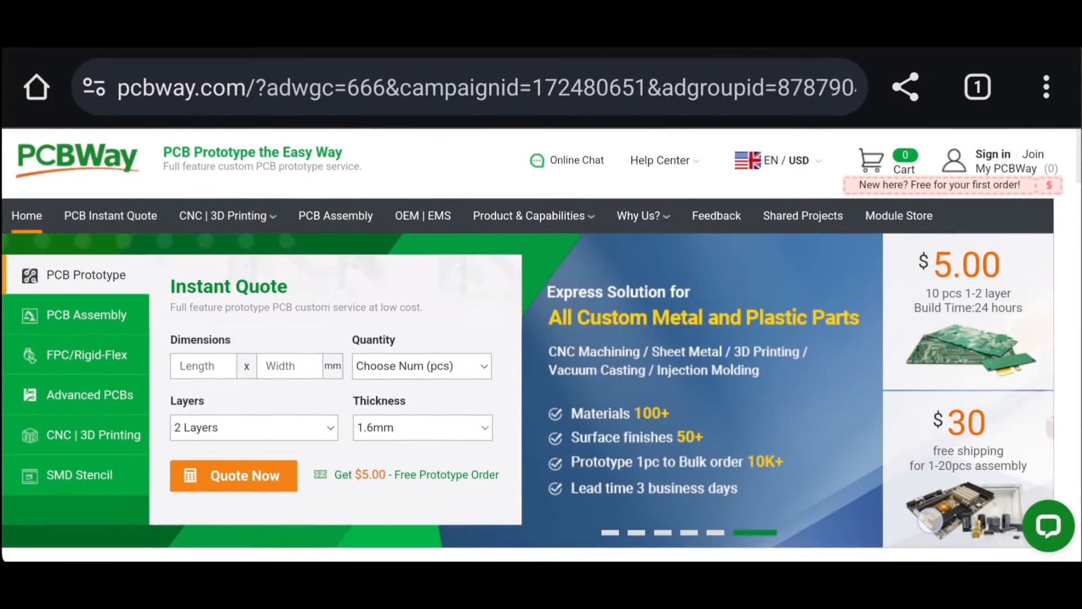
# Scroll past the Instant Quote form, product cards and specs table to the 'Why Buy' section.
pyautogui.scroll(-3)
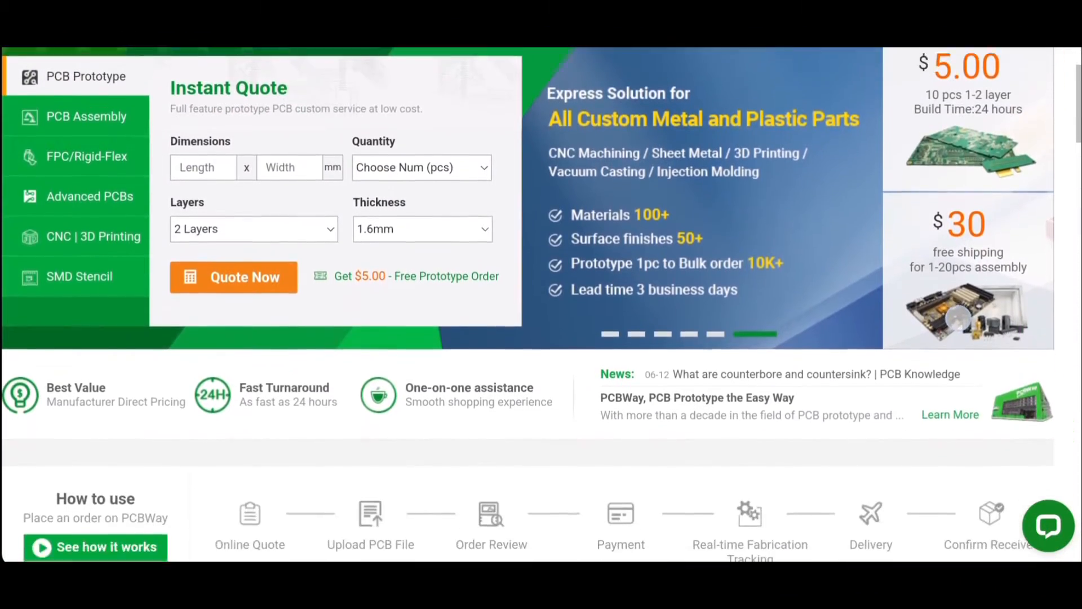
pyautogui.scroll(-3)
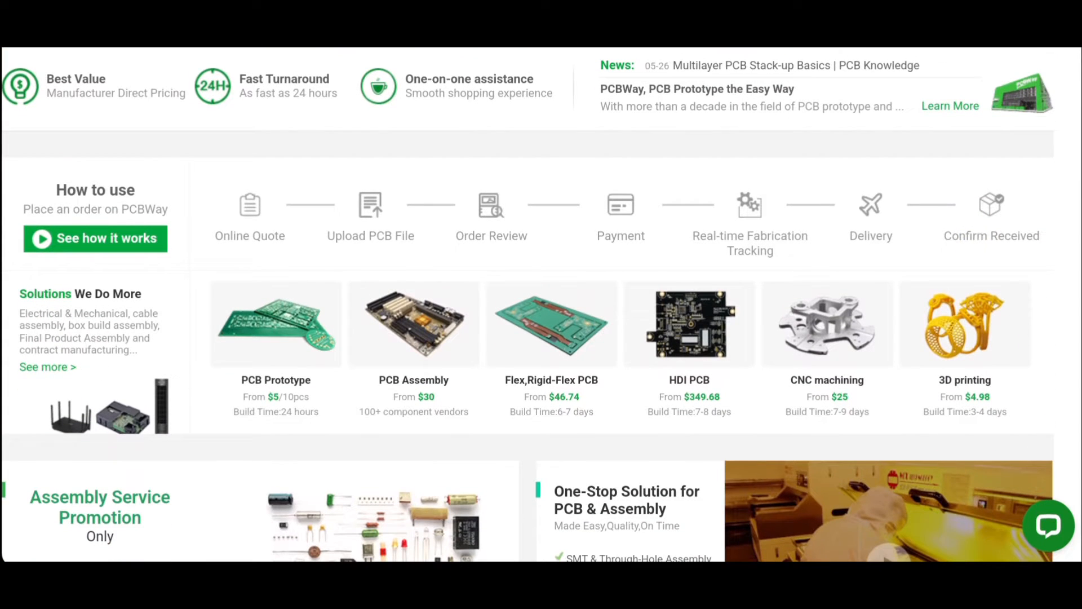
pyautogui.scroll(-3)
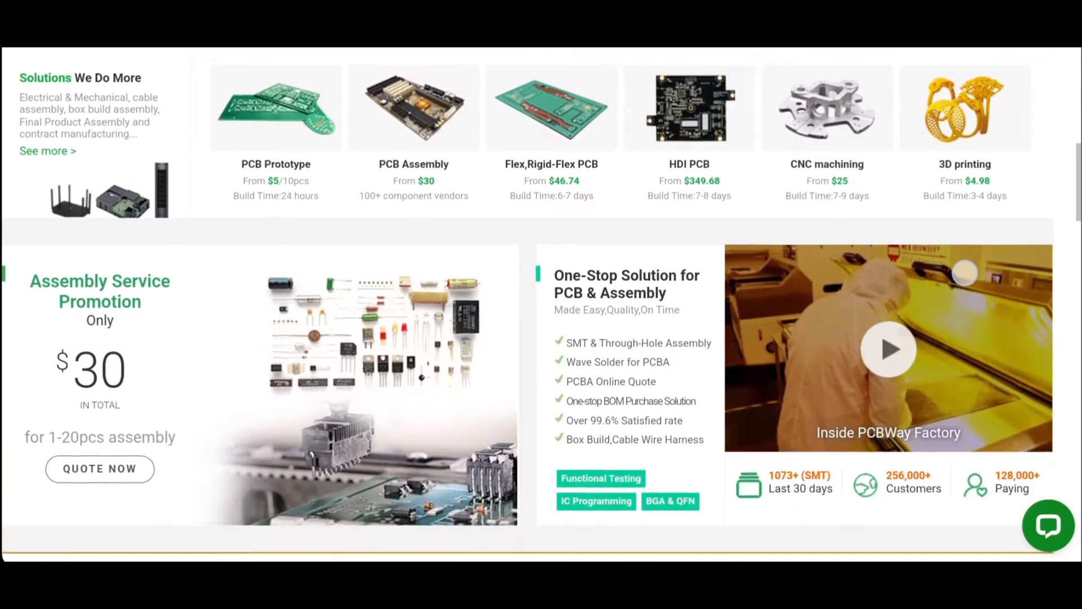
pyautogui.scroll(-3)
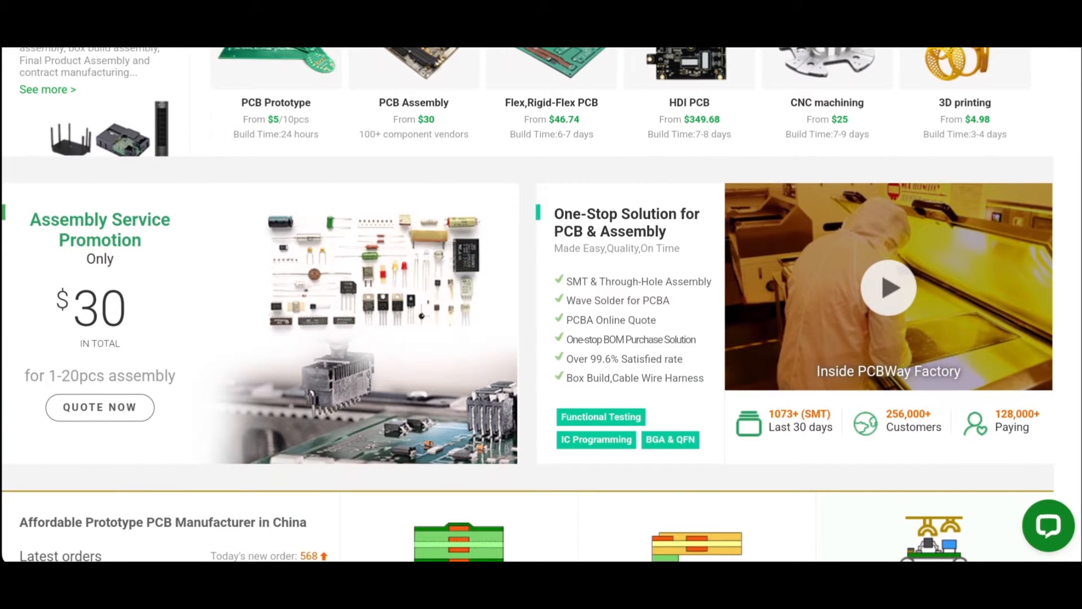
pyautogui.scroll(-3)
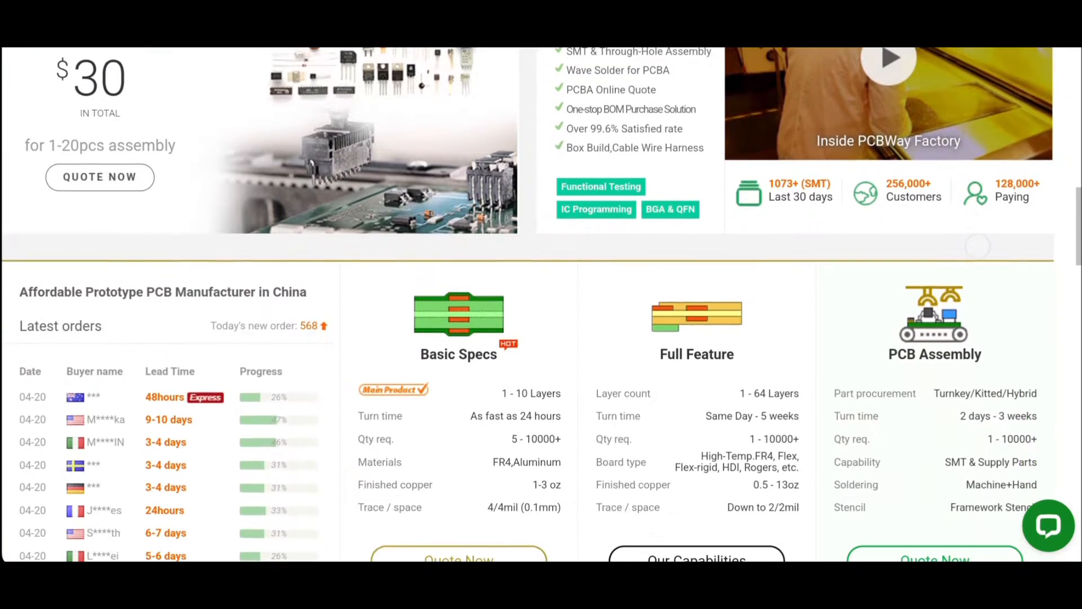
pyautogui.scroll(-3)
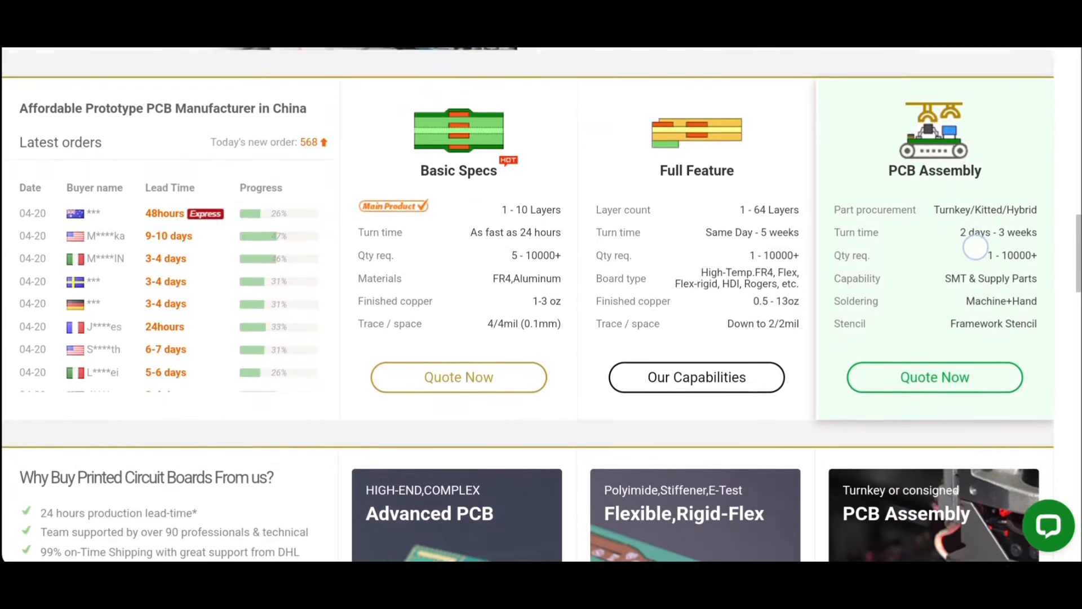
pyautogui.scroll(-3)
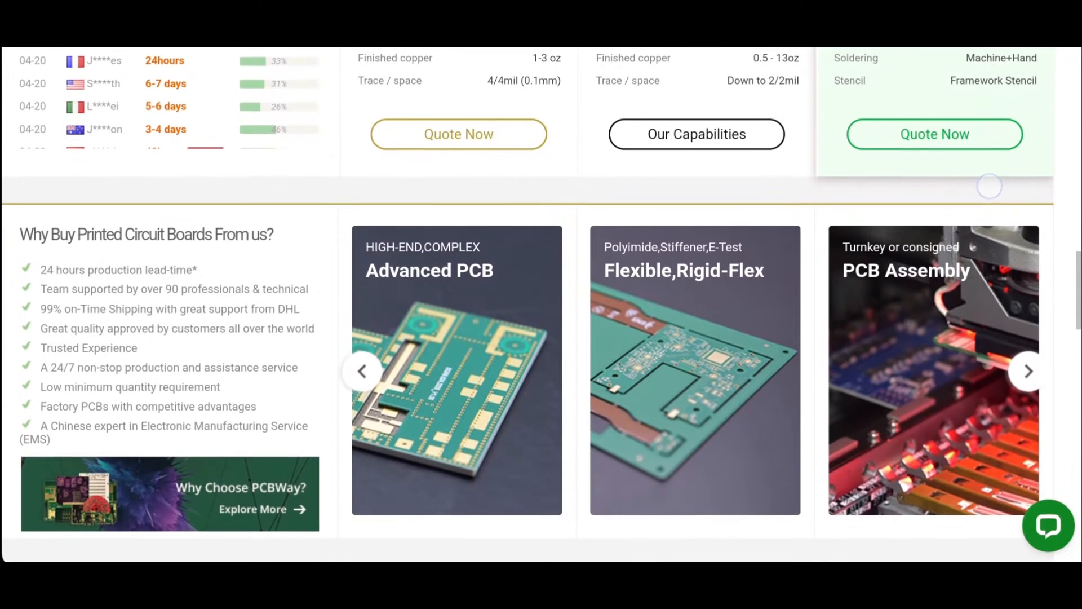
# Scroll past the project showcase to the Buyer Protection, Worldwide Delivery, Safe Payment and Not A Broker badges.
pyautogui.click(1028, 371)
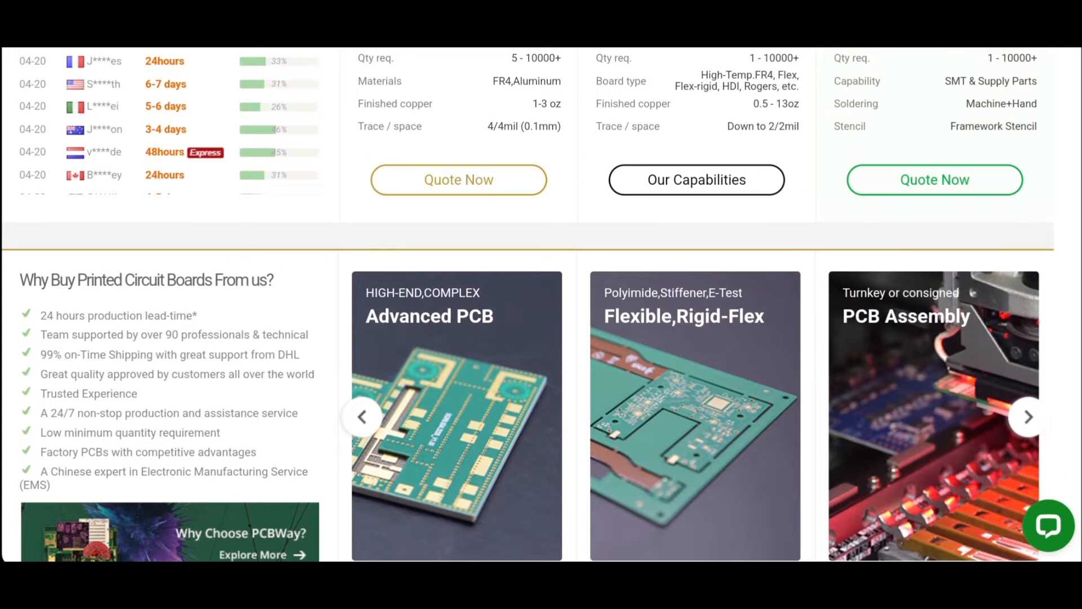
pyautogui.scroll(-3)
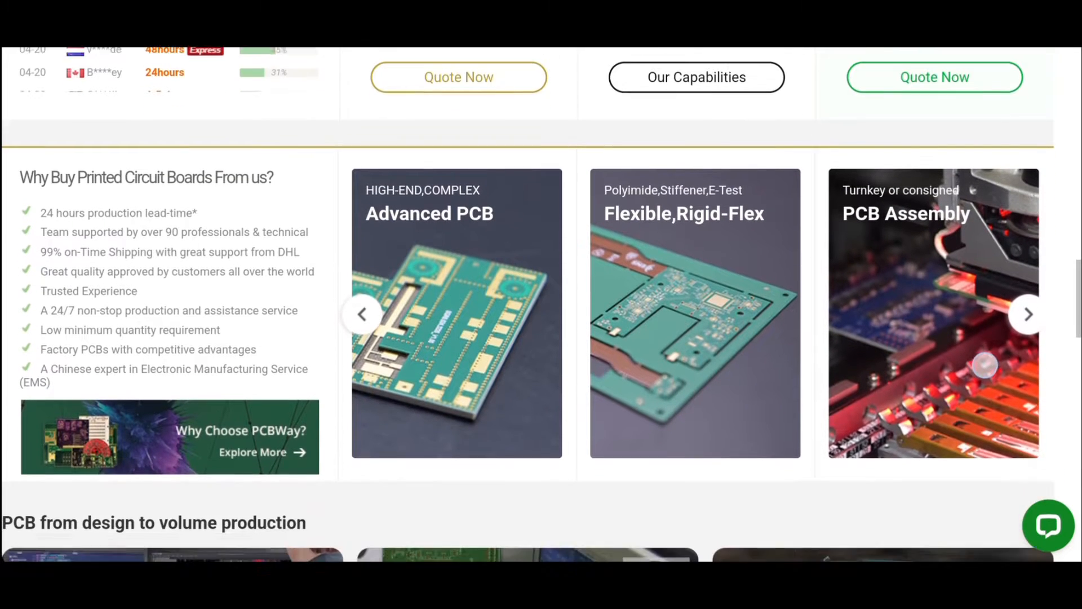
pyautogui.scroll(-3)
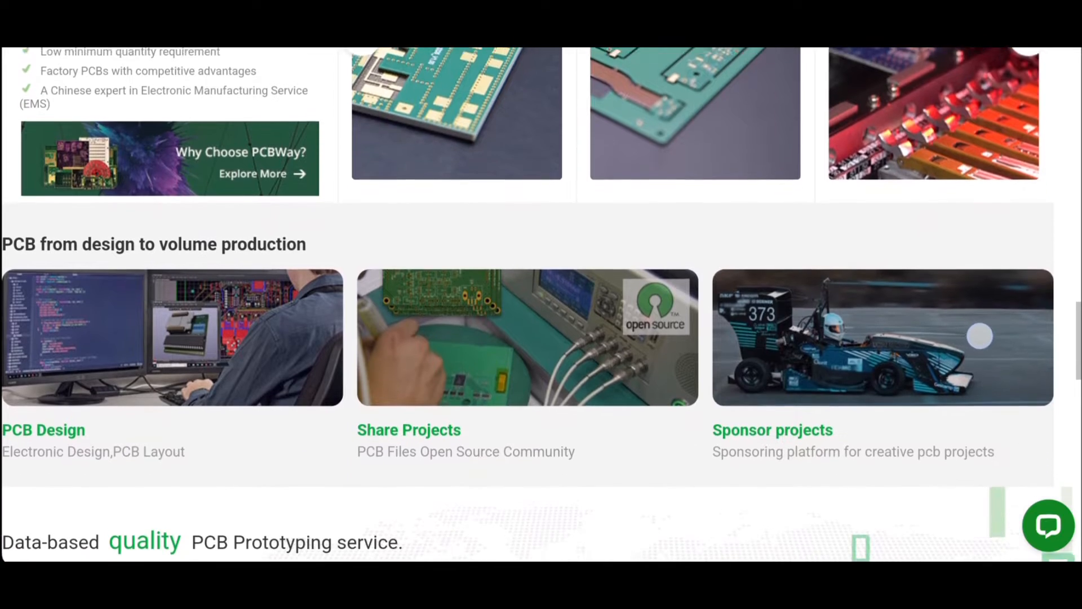
pyautogui.scroll(-3)
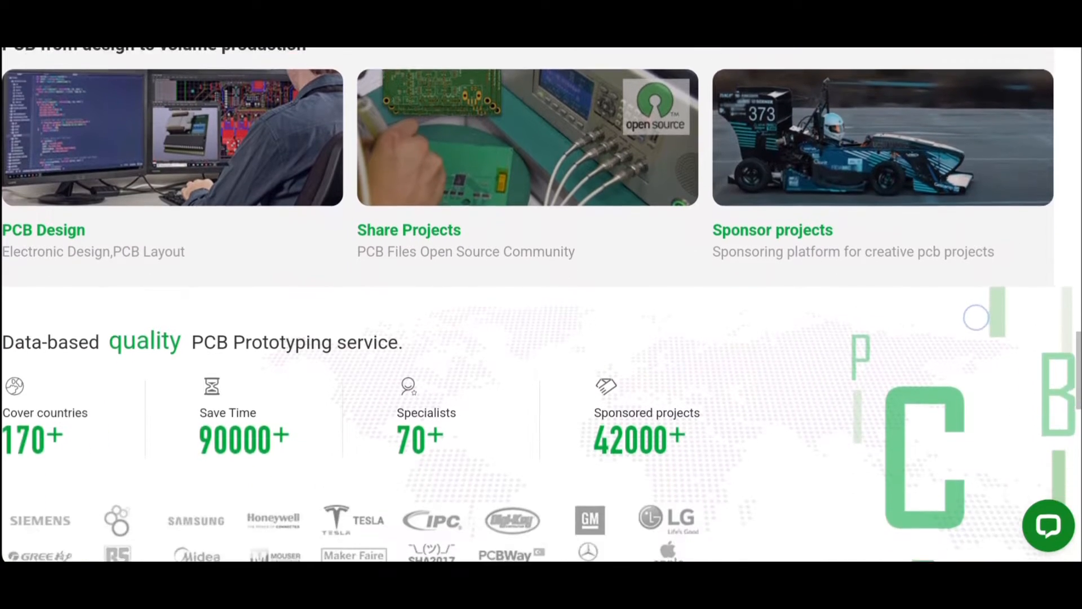
pyautogui.scroll(-3)
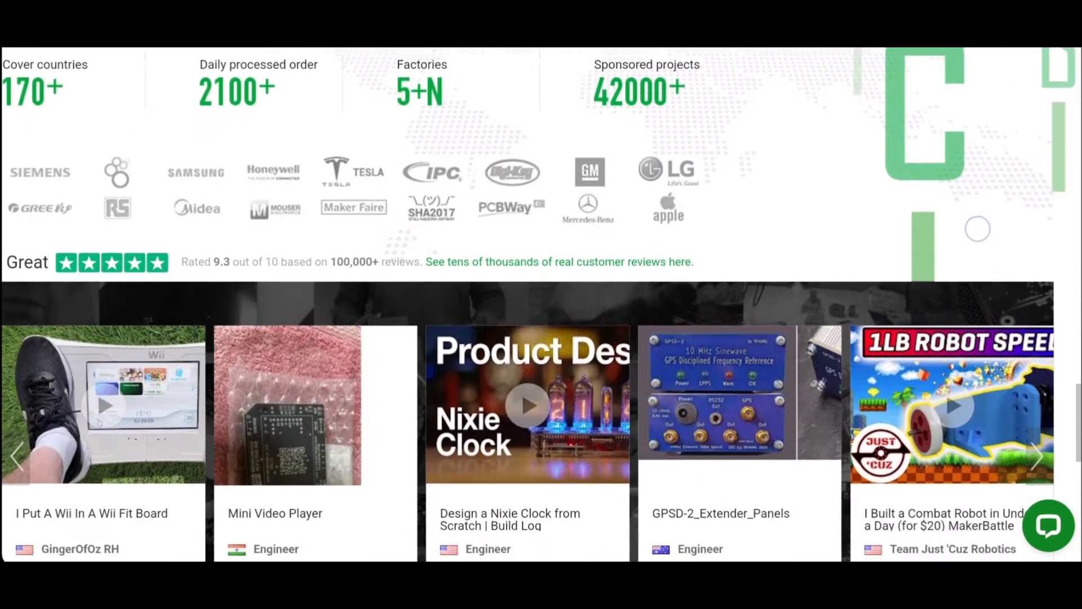
pyautogui.scroll(-3)
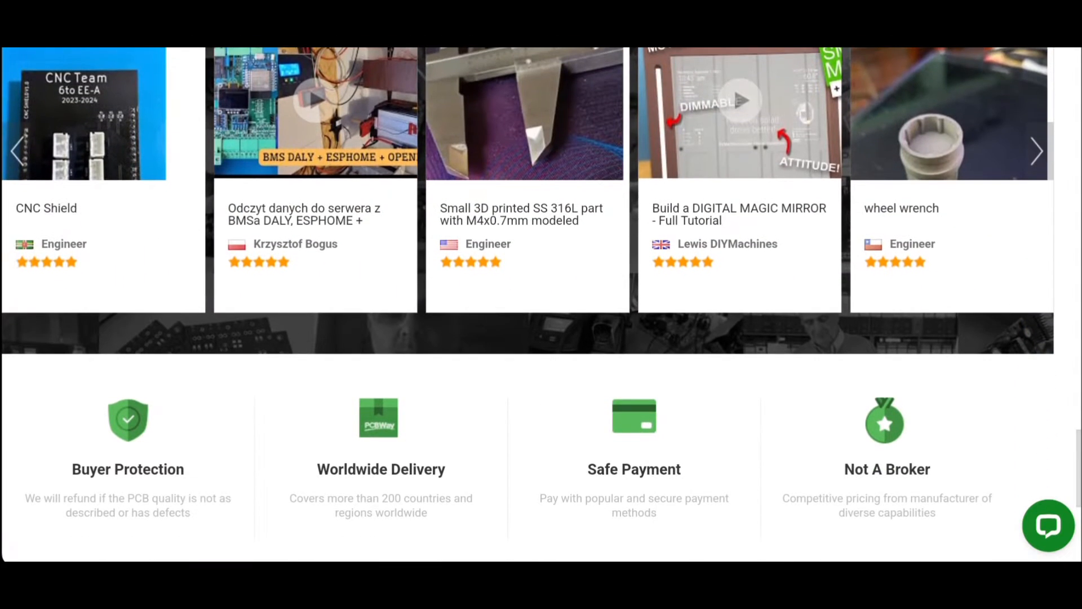